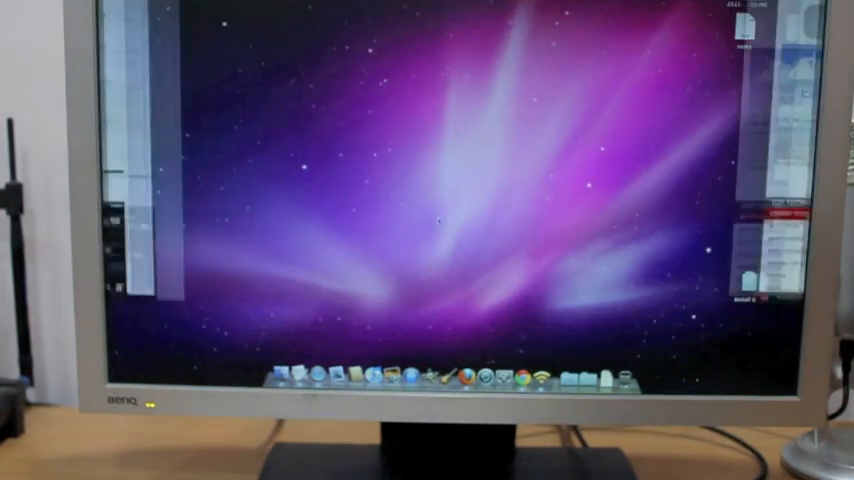
Show the About This Mac window with Mac OS X 10.6.7 details over the Safari page
click(520, 374)
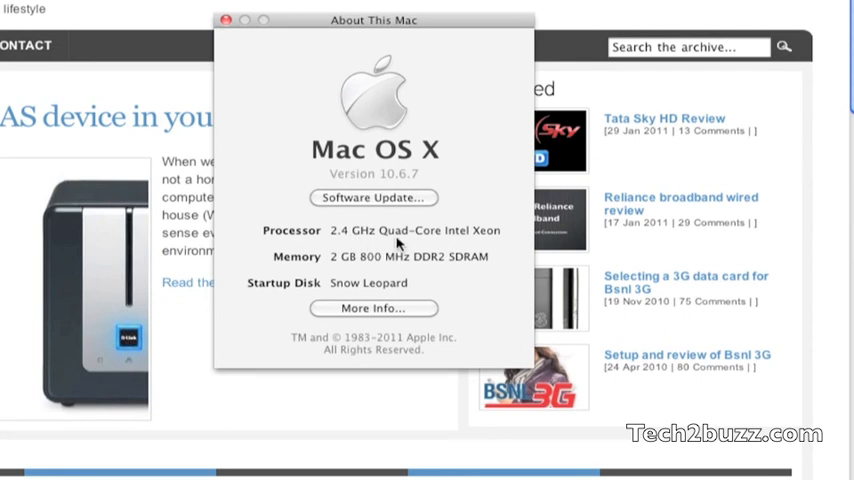
mouse_move(482, 236)
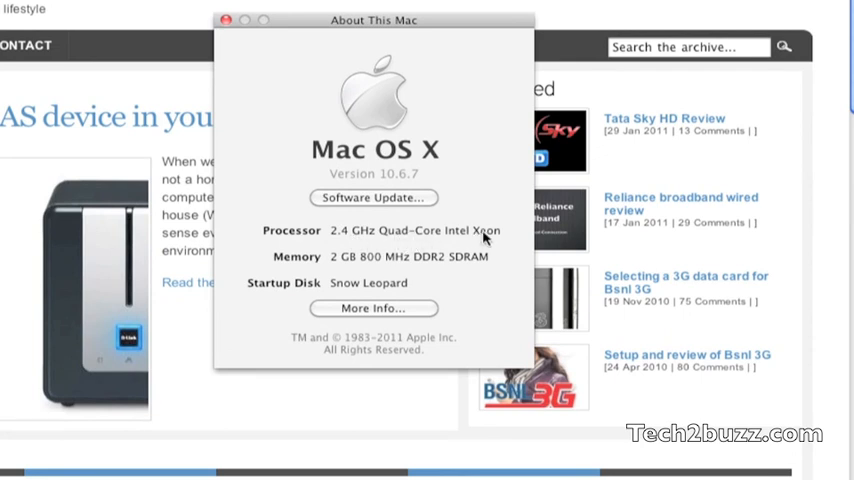
mouse_move(336, 280)
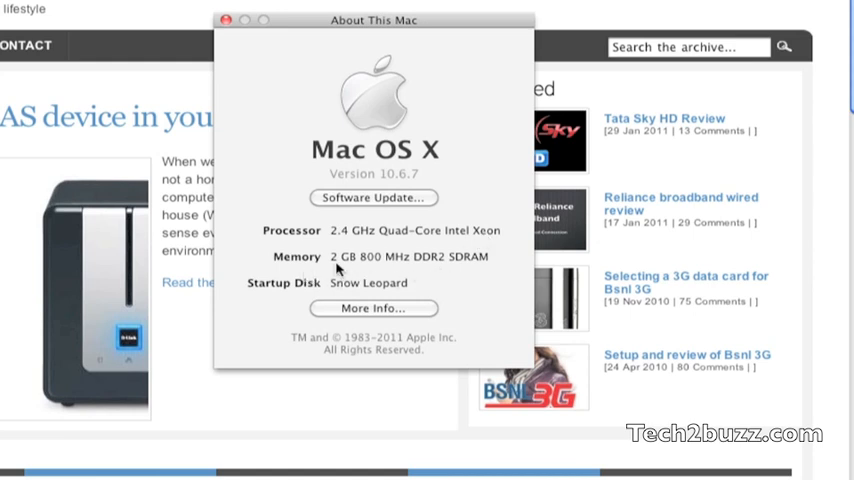
mouse_move(390, 196)
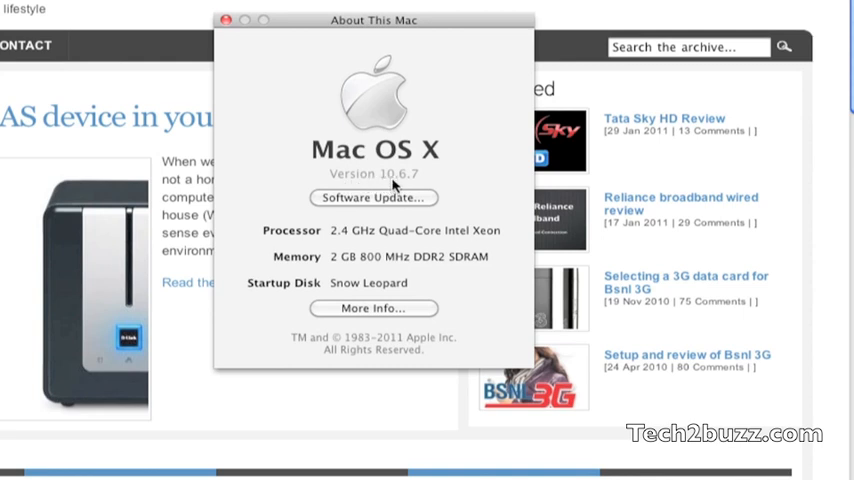
mouse_move(394, 184)
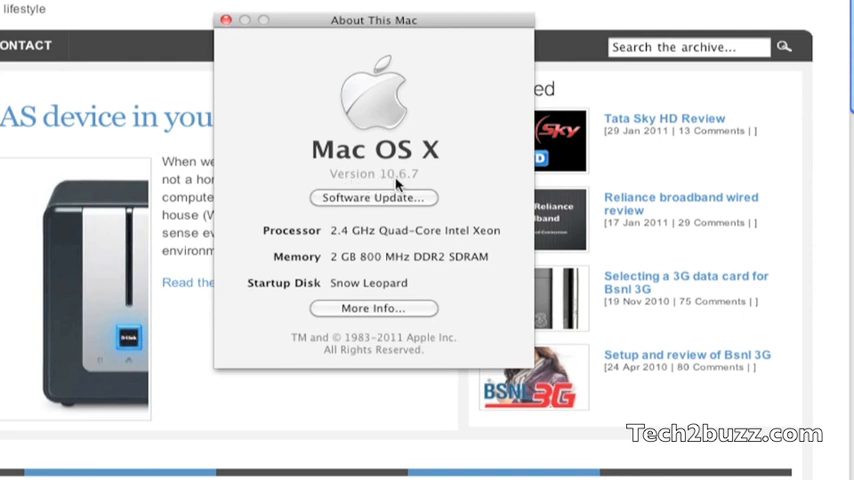
mouse_move(418, 184)
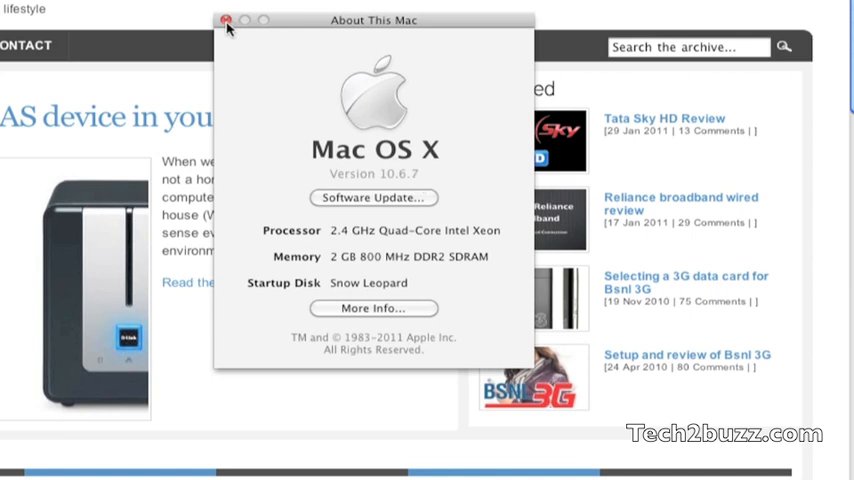
click(228, 20)
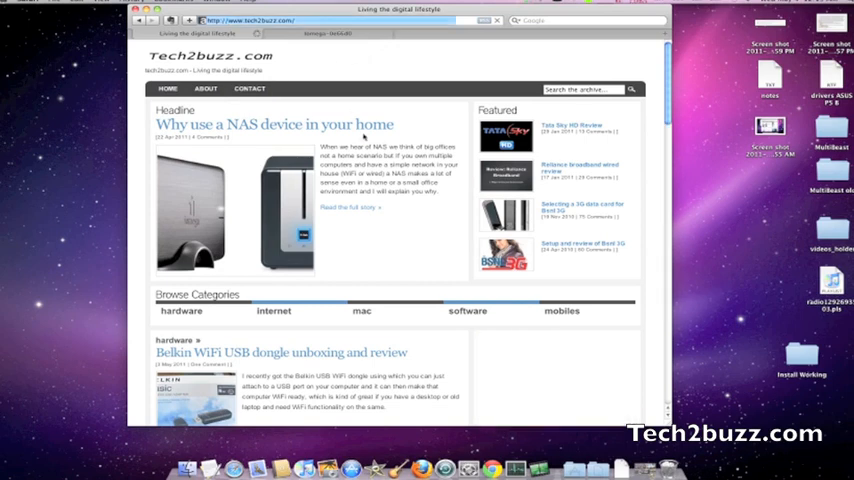
scroll(down, 3)
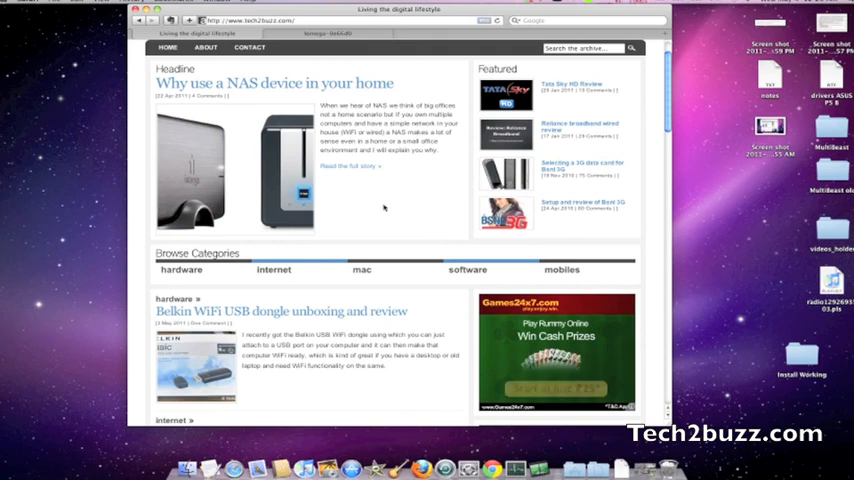
click(10, 10)
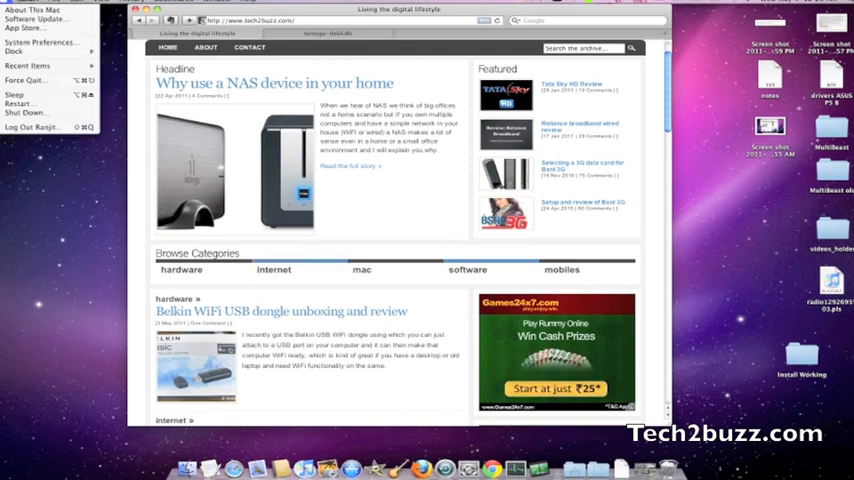
click(32, 8)
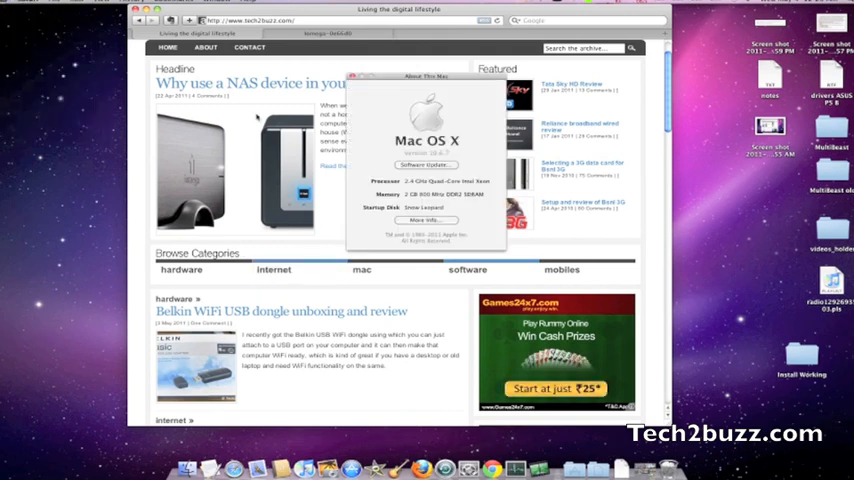